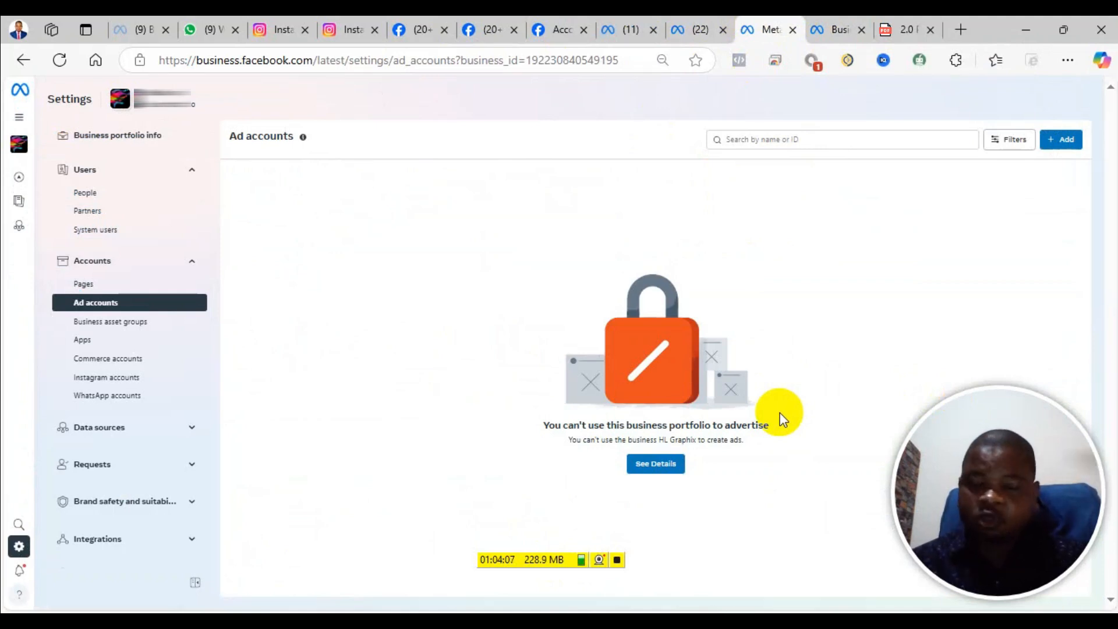
{"action": "mouse_move", "coordinate": [816, 391]}
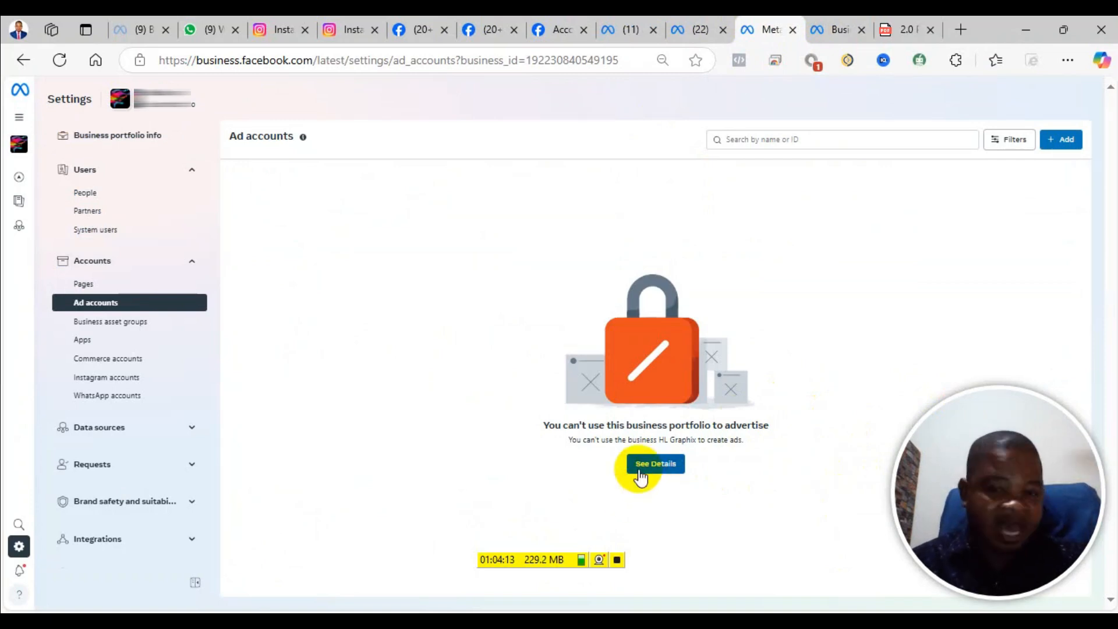
{"action": "mouse_move", "coordinate": [377, 221]}
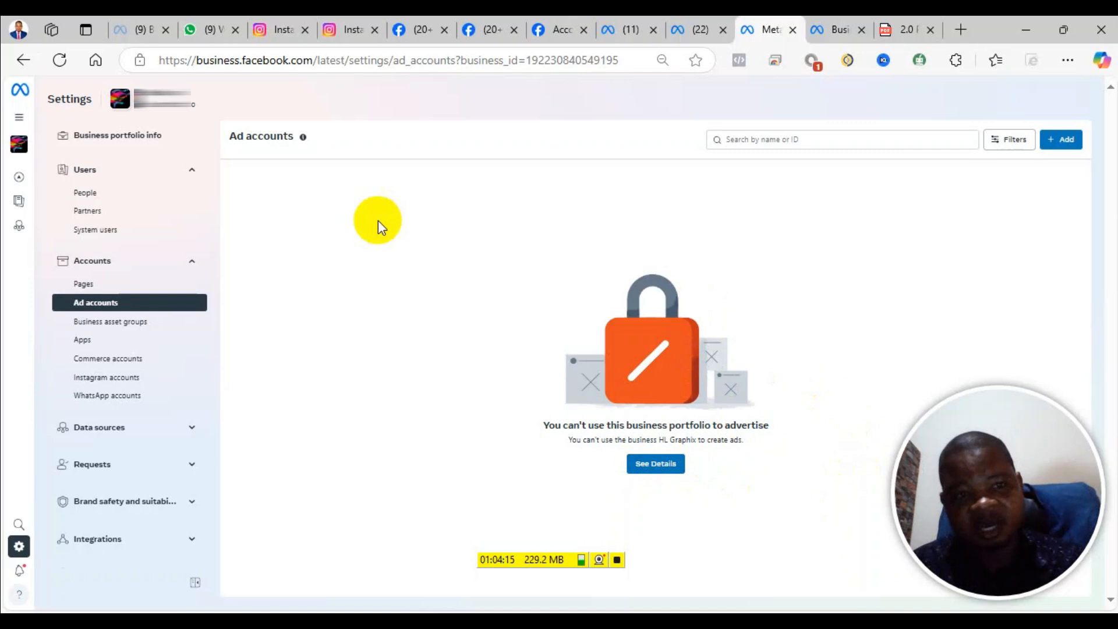
{"action": "mouse_move", "coordinate": [109, 322]}
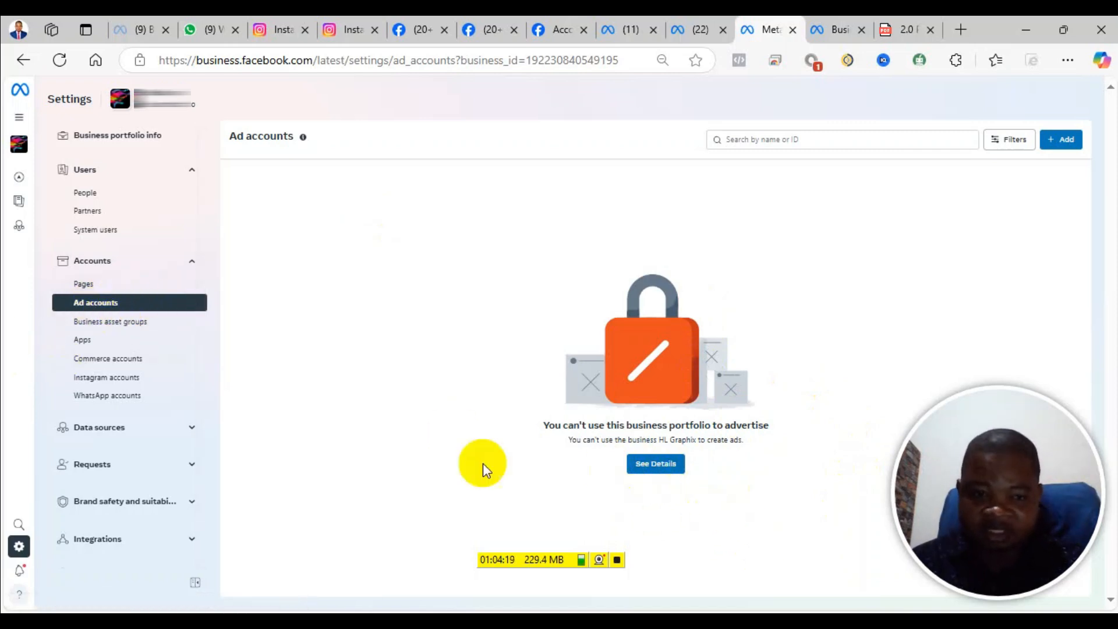
{"action": "mouse_move", "coordinate": [702, 441]}
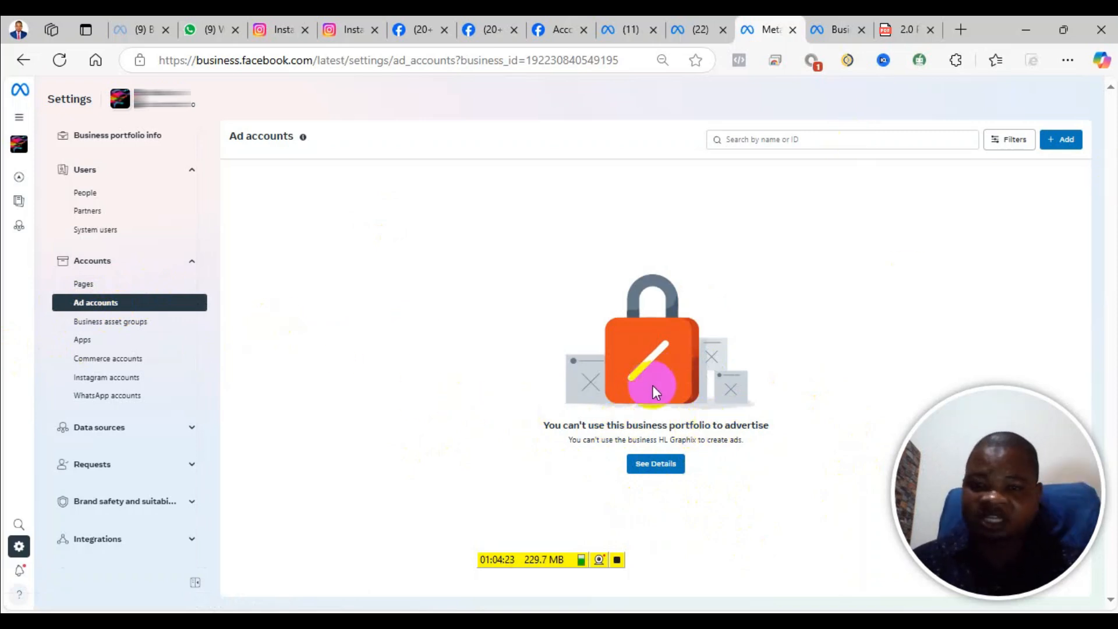
{"action": "mouse_move", "coordinate": [869, 175]}
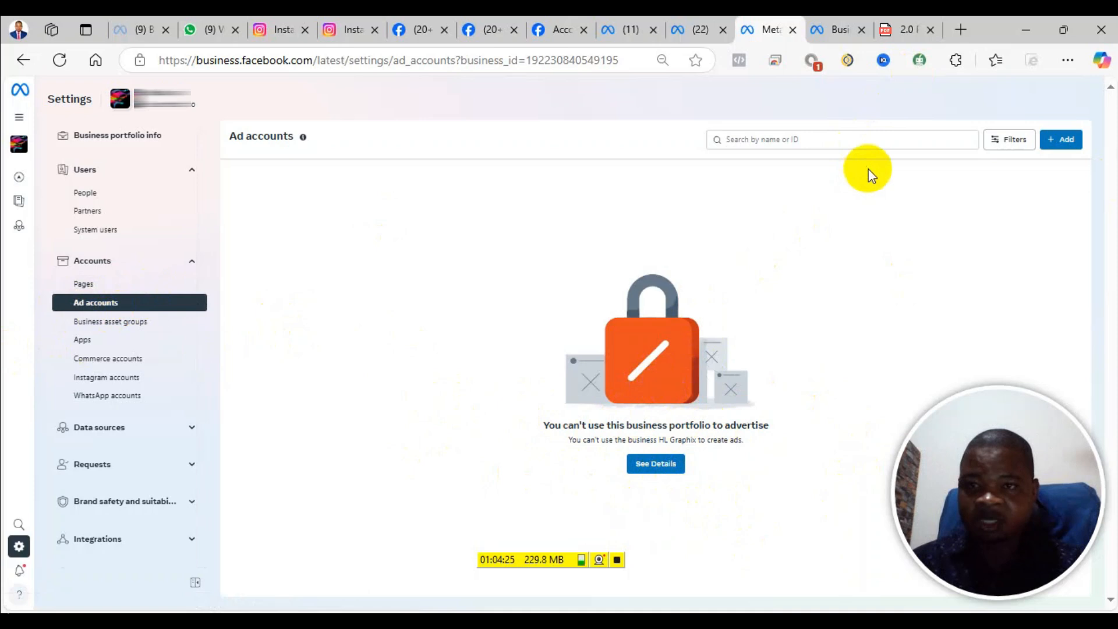
{"action": "mouse_move", "coordinate": [806, 289]}
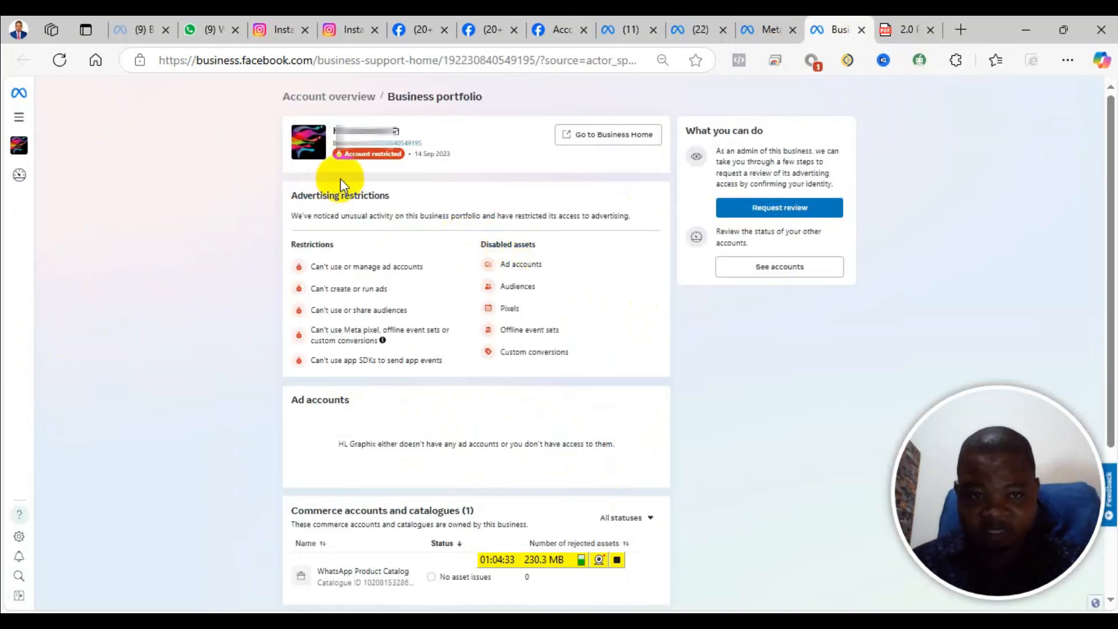
{"action": "mouse_move", "coordinate": [408, 229]}
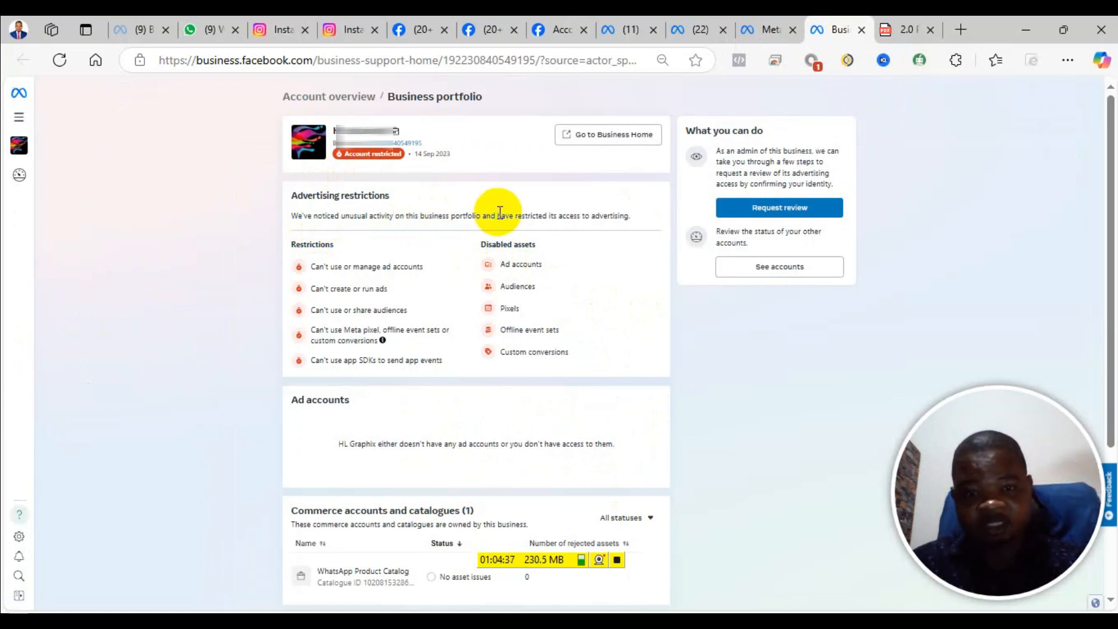
{"action": "mouse_move", "coordinate": [545, 224]}
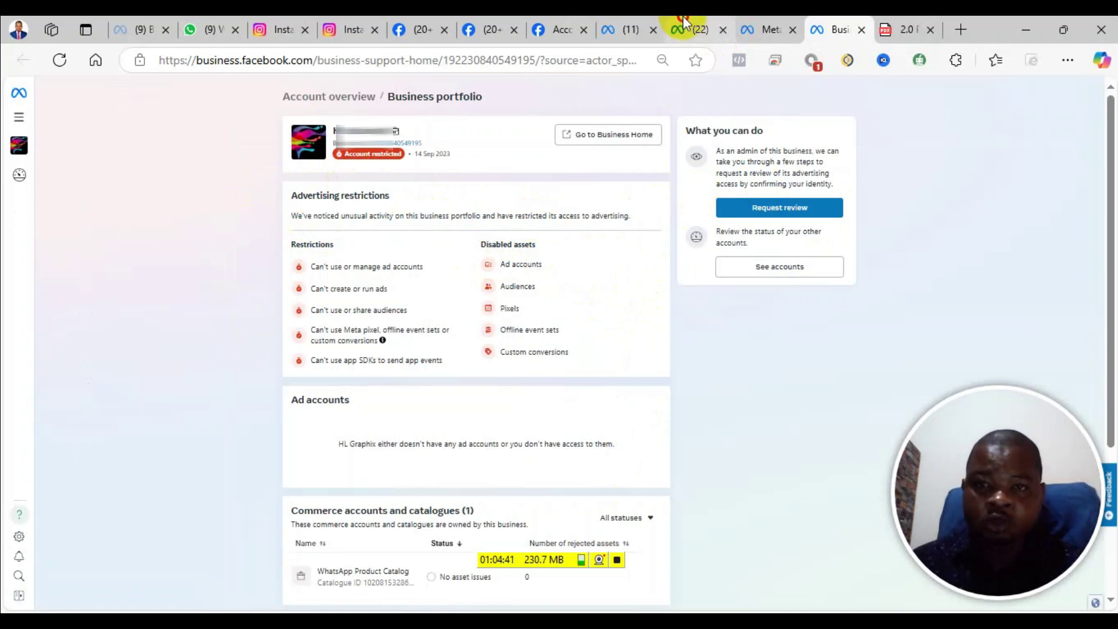
Review the ad account dropdown in Ads Manager, finding no ad accounts under HL Graphix
{"action": "left_click", "coordinate": [627, 30]}
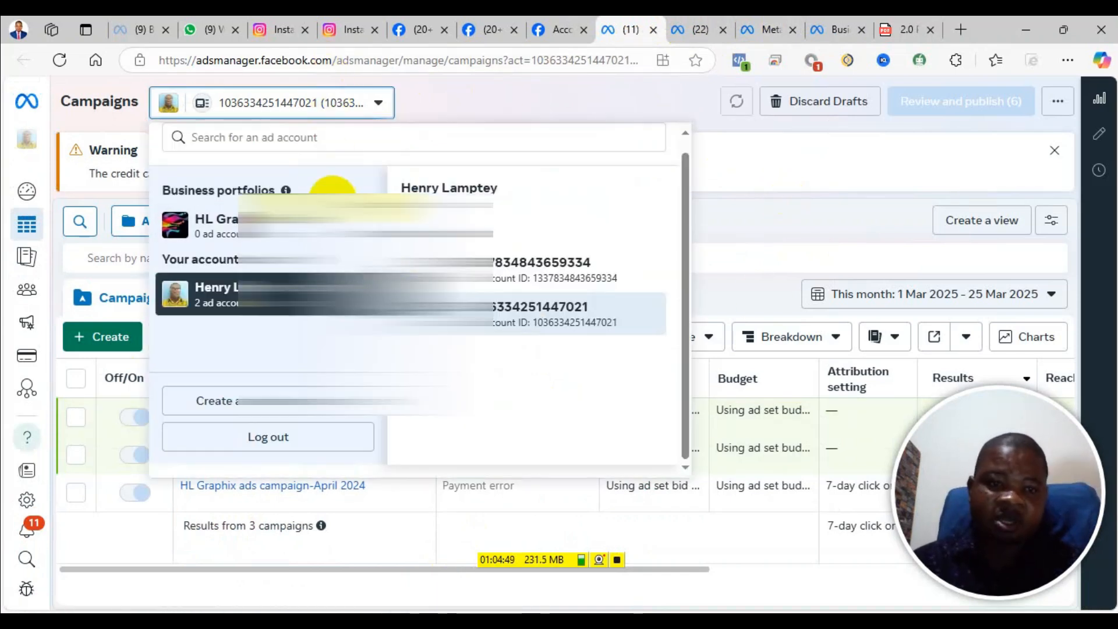
{"action": "left_click", "coordinate": [473, 105]}
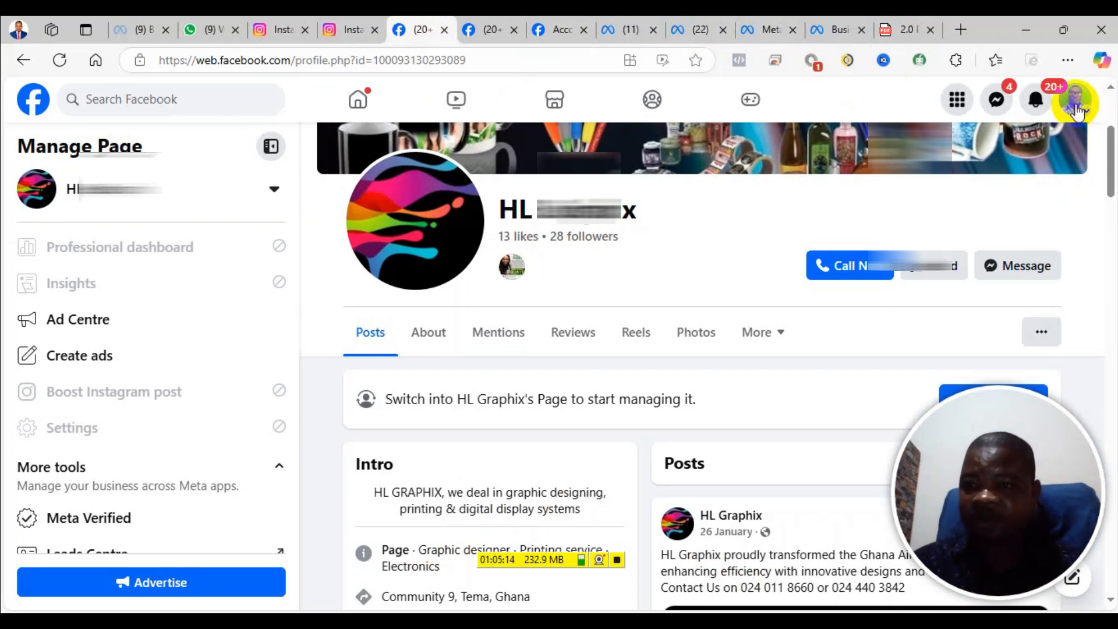
Reach Facebook's full Settings page via the profile menu's Settings & privacy entry
{"action": "left_click", "coordinate": [1077, 99]}
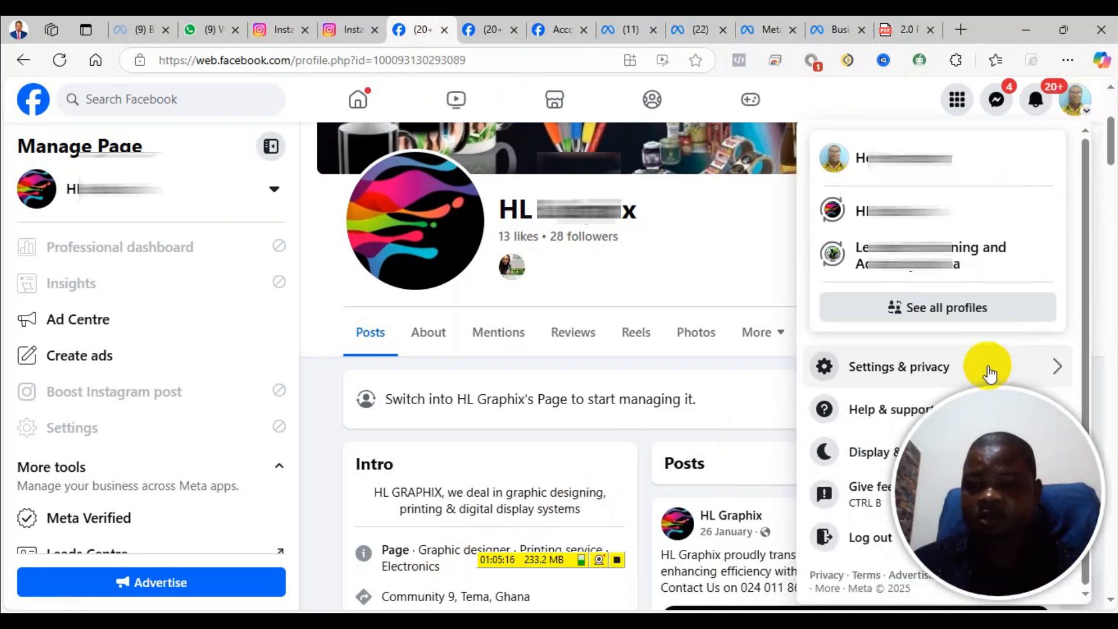
{"action": "left_click", "coordinate": [899, 367]}
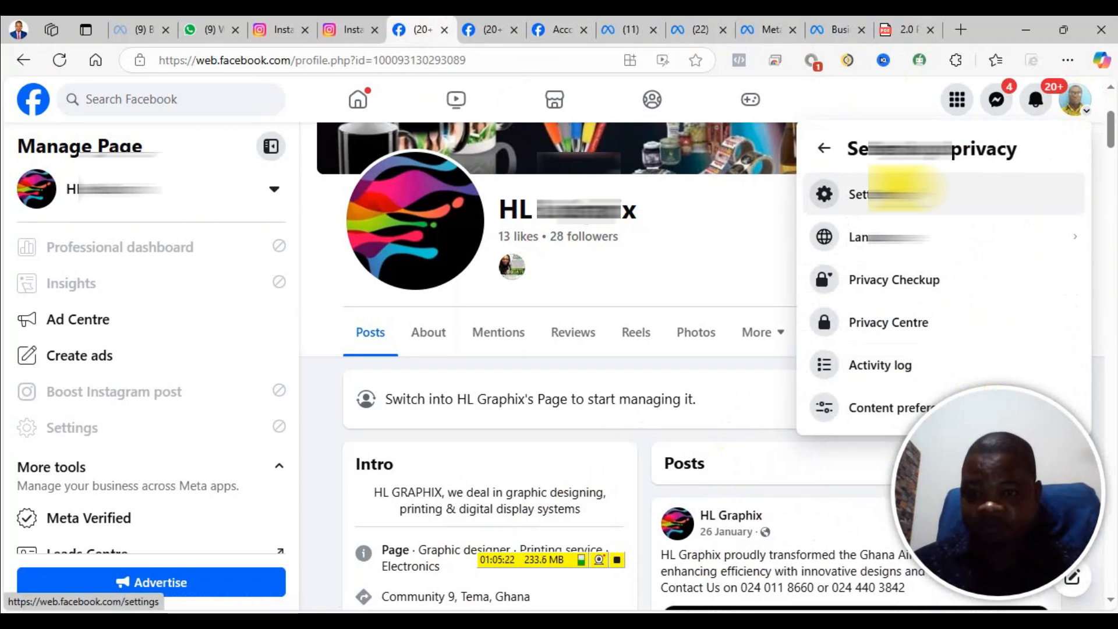
{"action": "left_click", "coordinate": [865, 194]}
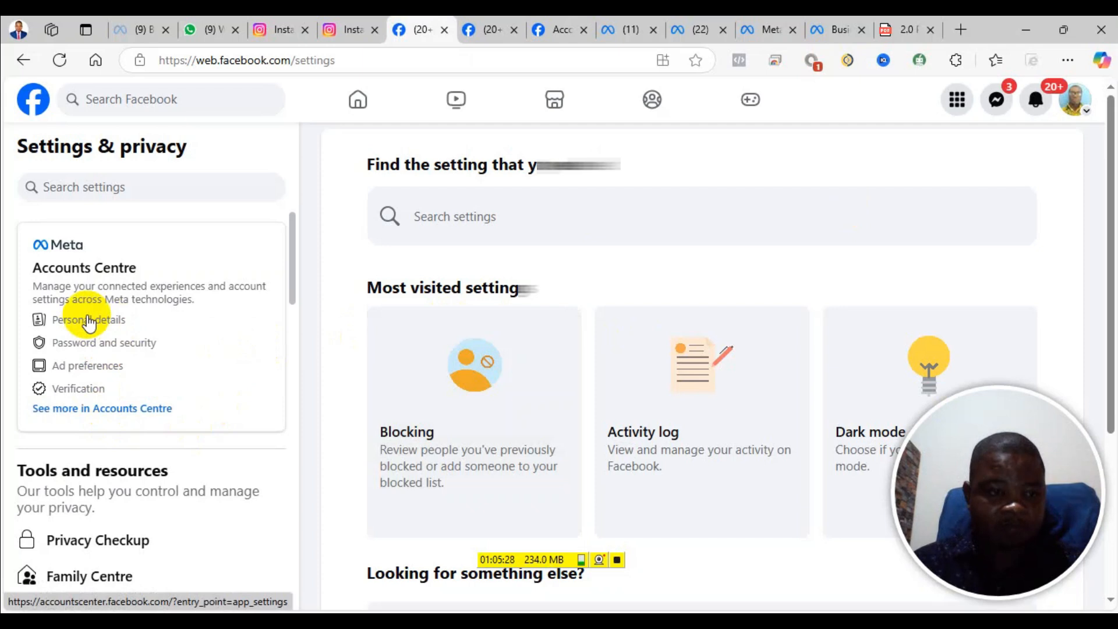
Check the date of birth and the Facebook profile's name in Accounts Centre personal details
{"action": "left_click", "coordinate": [88, 319]}
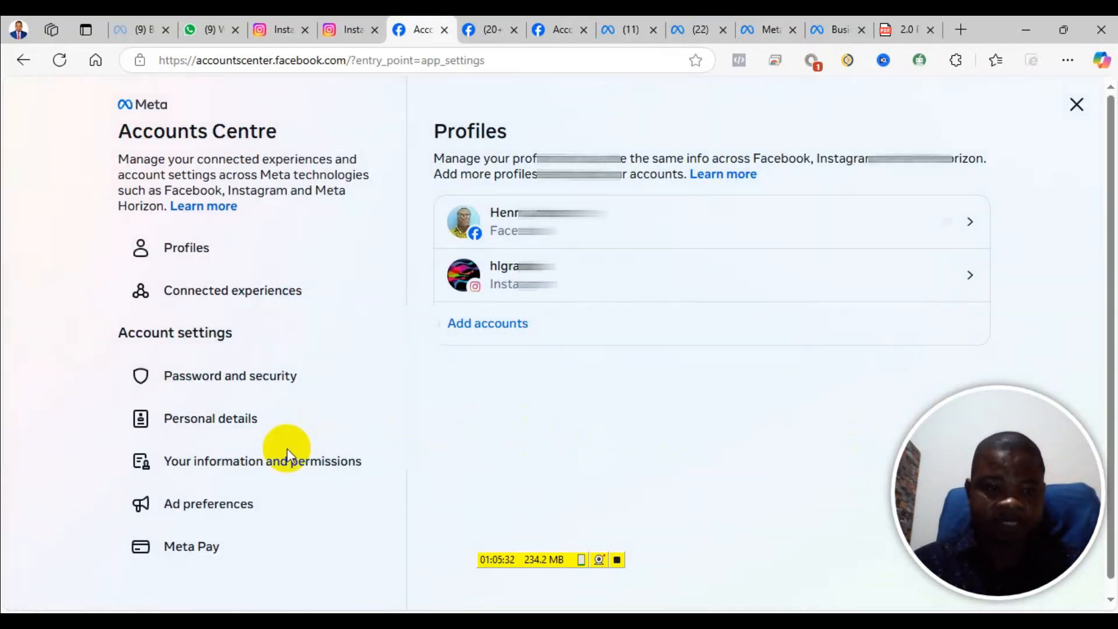
{"action": "left_click", "coordinate": [209, 418]}
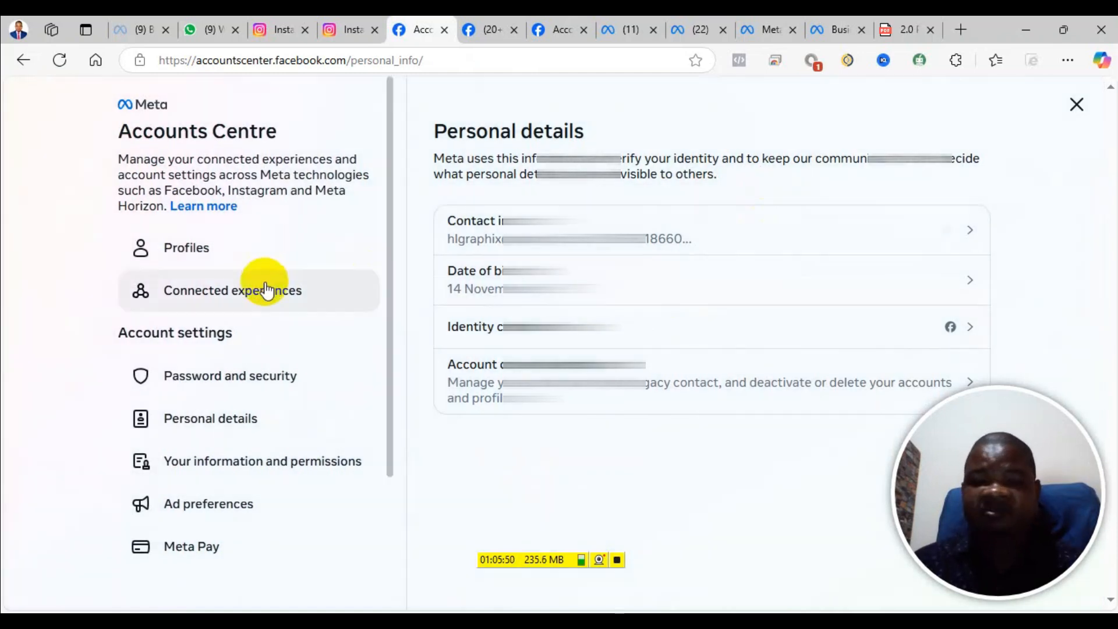
{"action": "left_click", "coordinate": [186, 247]}
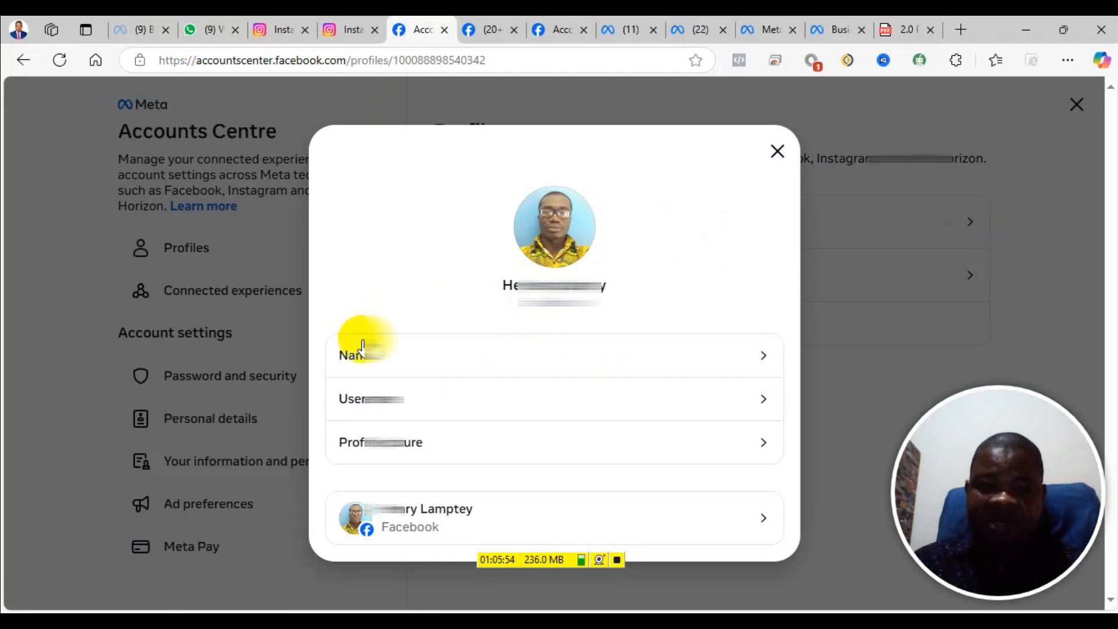
{"action": "left_click", "coordinate": [363, 354]}
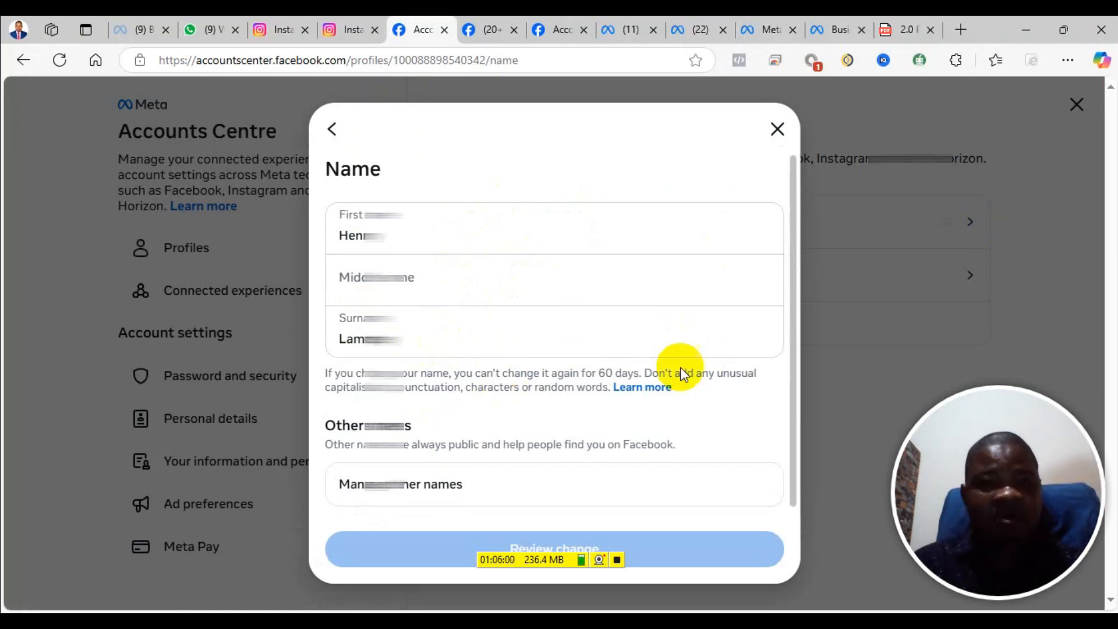
Return to the Business Support Home tab showing advertising restrictions and Request review
{"action": "left_click", "coordinate": [834, 29]}
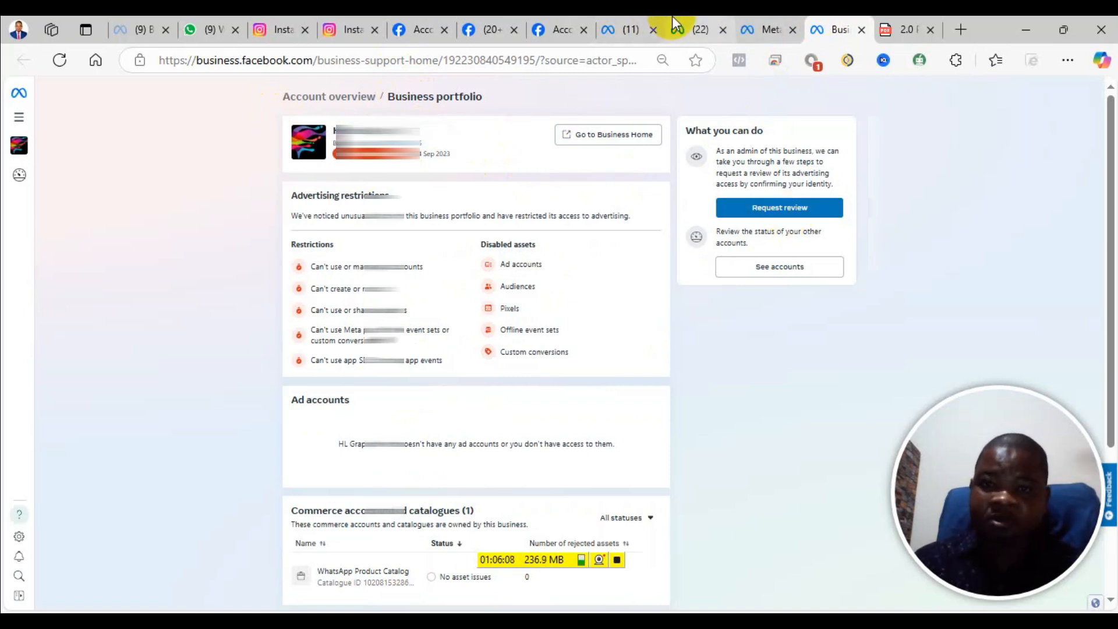
{"action": "left_click", "coordinate": [685, 29]}
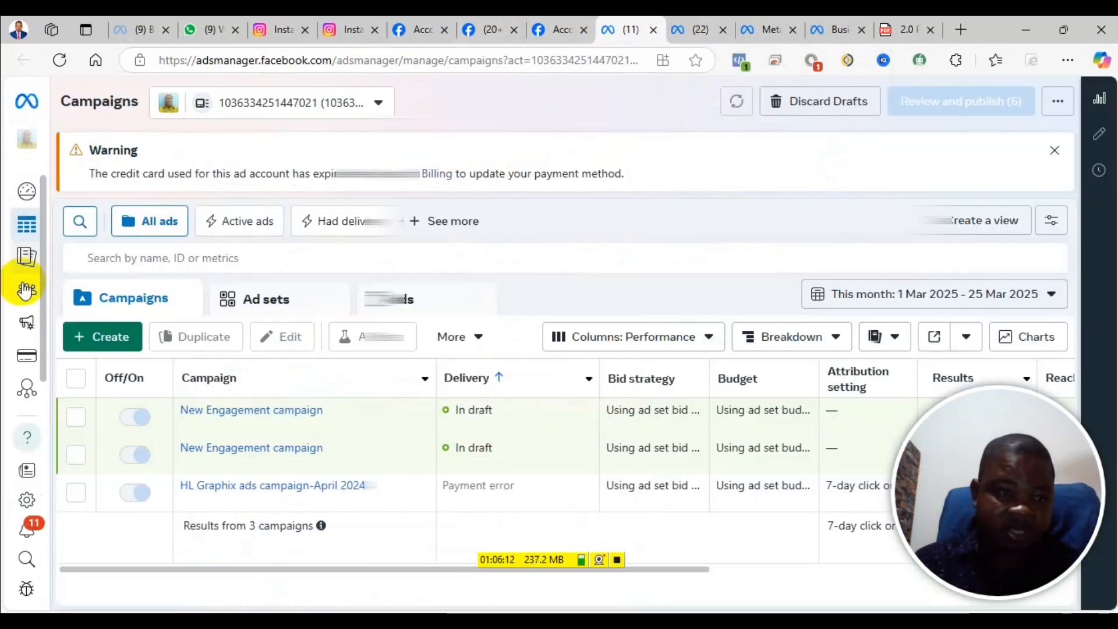
{"action": "left_click", "coordinate": [26, 289]}
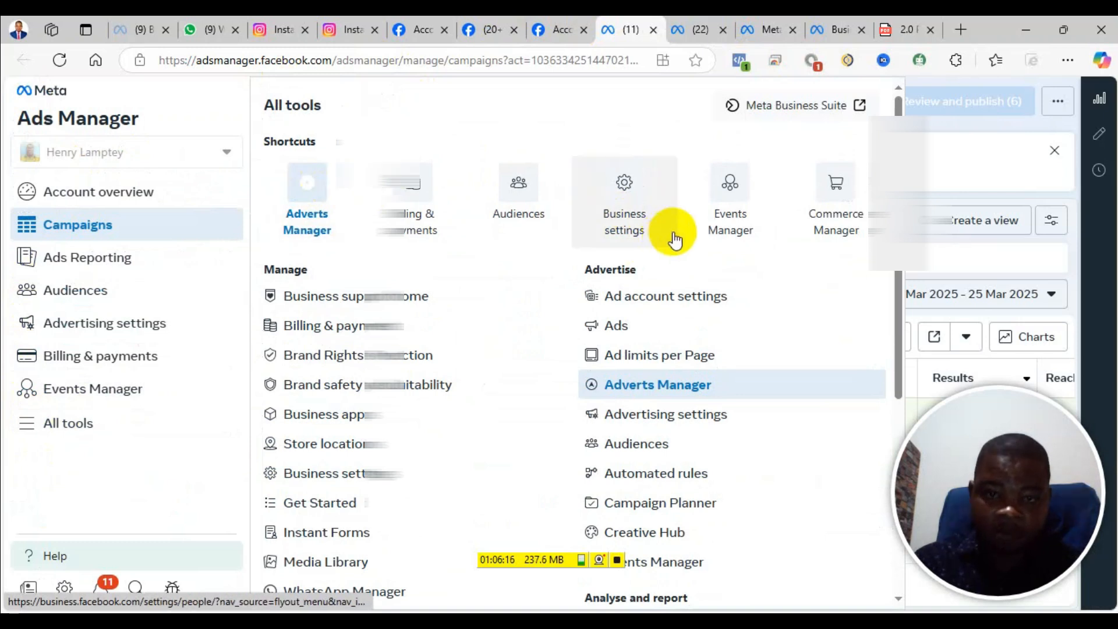
{"action": "mouse_move", "coordinate": [708, 201]}
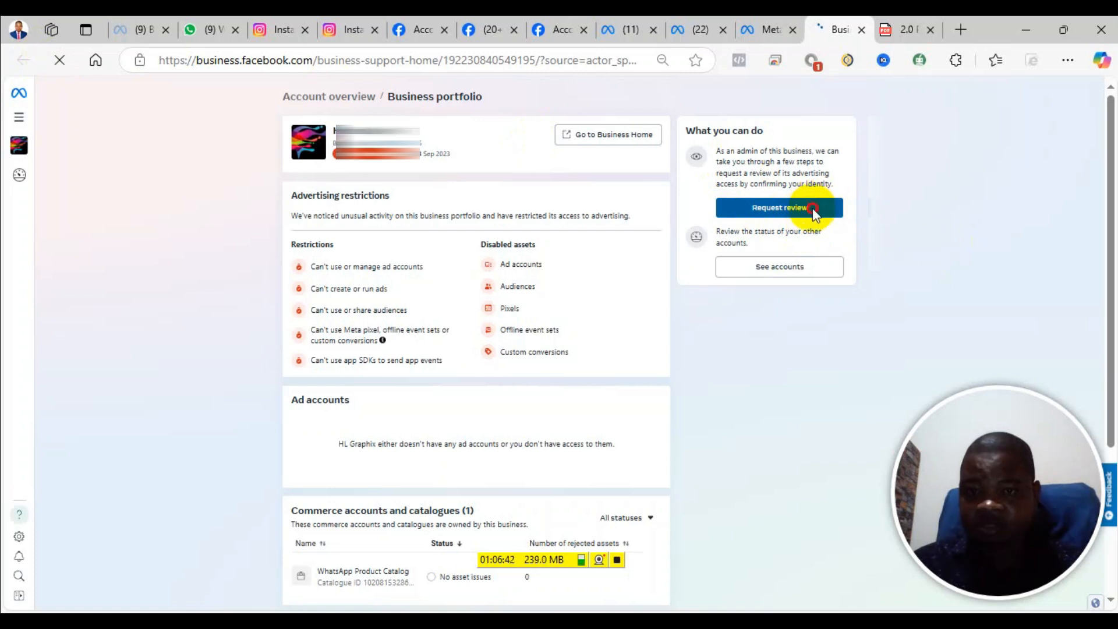
{"action": "left_click", "coordinate": [780, 207]}
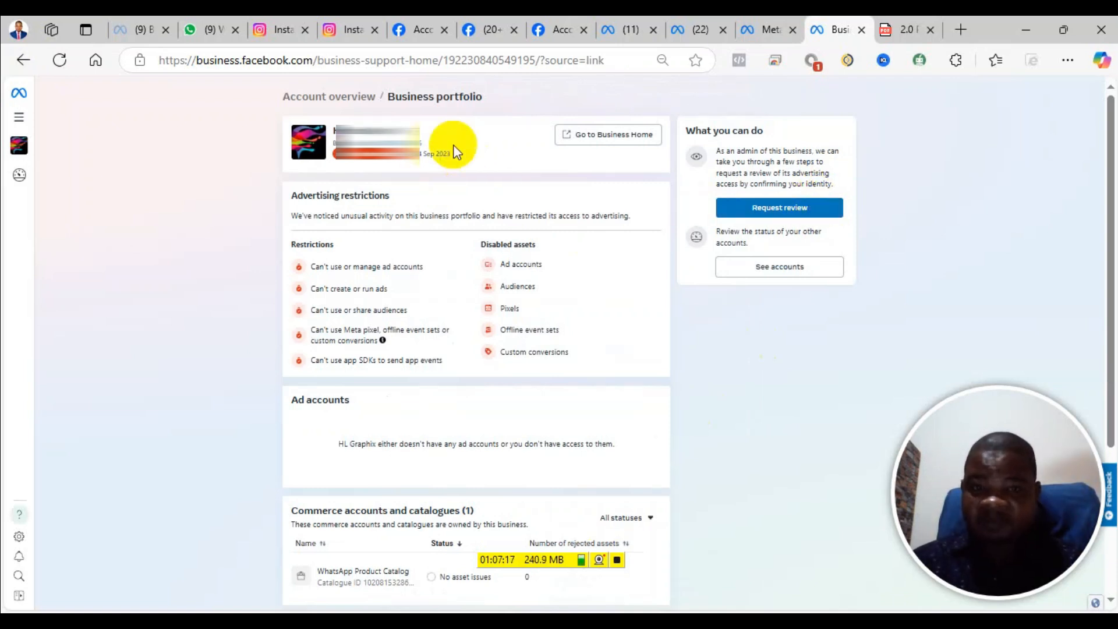
{"action": "mouse_move", "coordinate": [437, 161]}
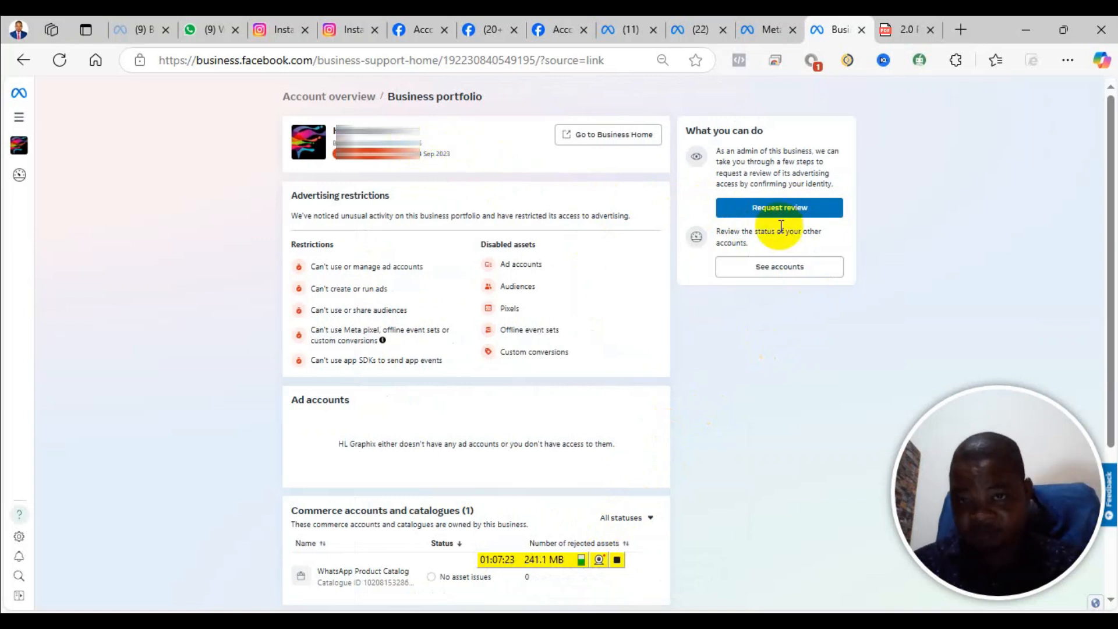
{"action": "mouse_move", "coordinate": [473, 156]}
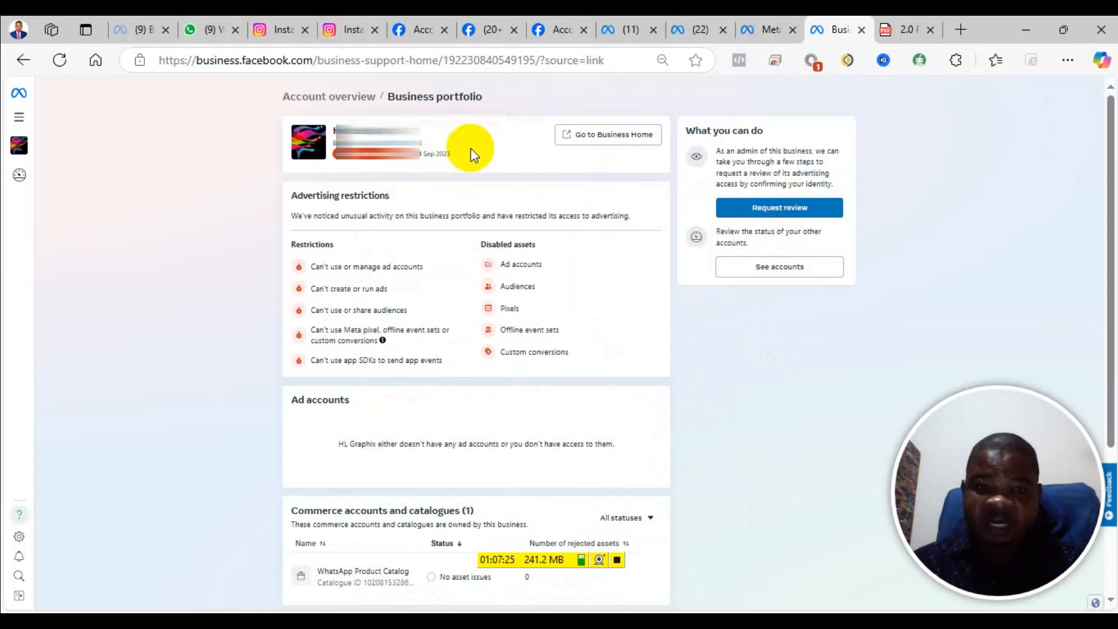
{"action": "mouse_move", "coordinate": [703, 192]}
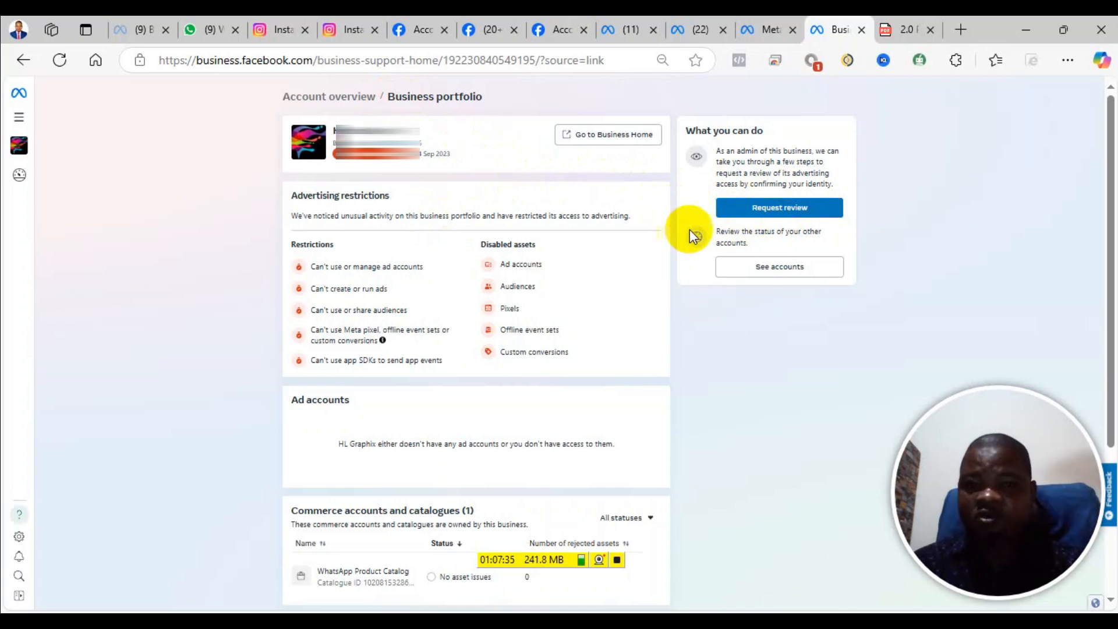
{"action": "mouse_move", "coordinate": [808, 225]}
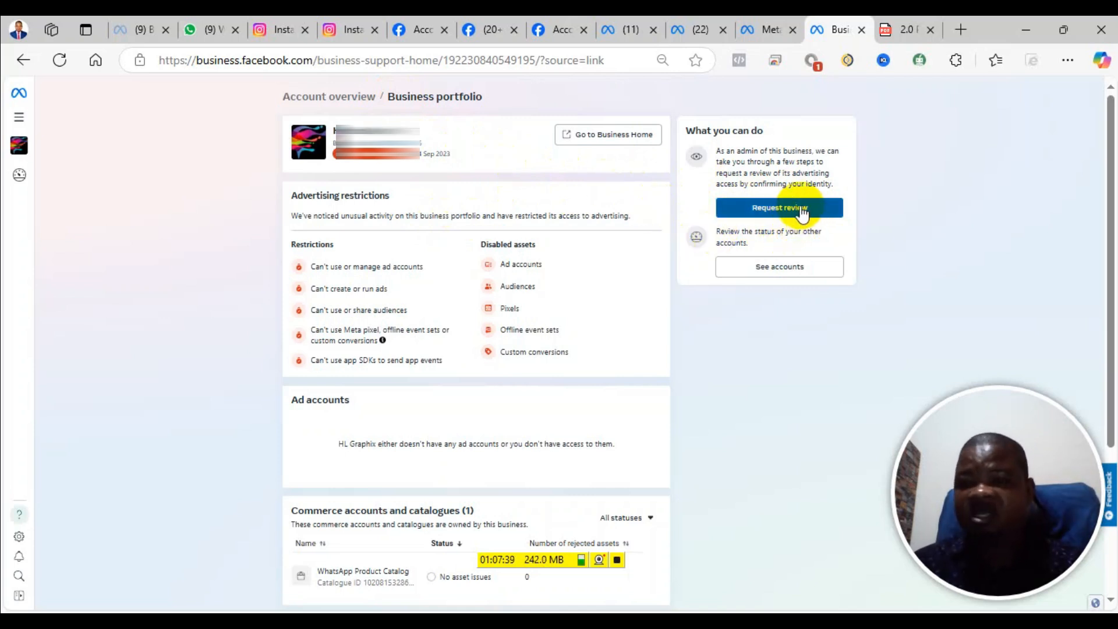
{"action": "mouse_move", "coordinate": [751, 203]}
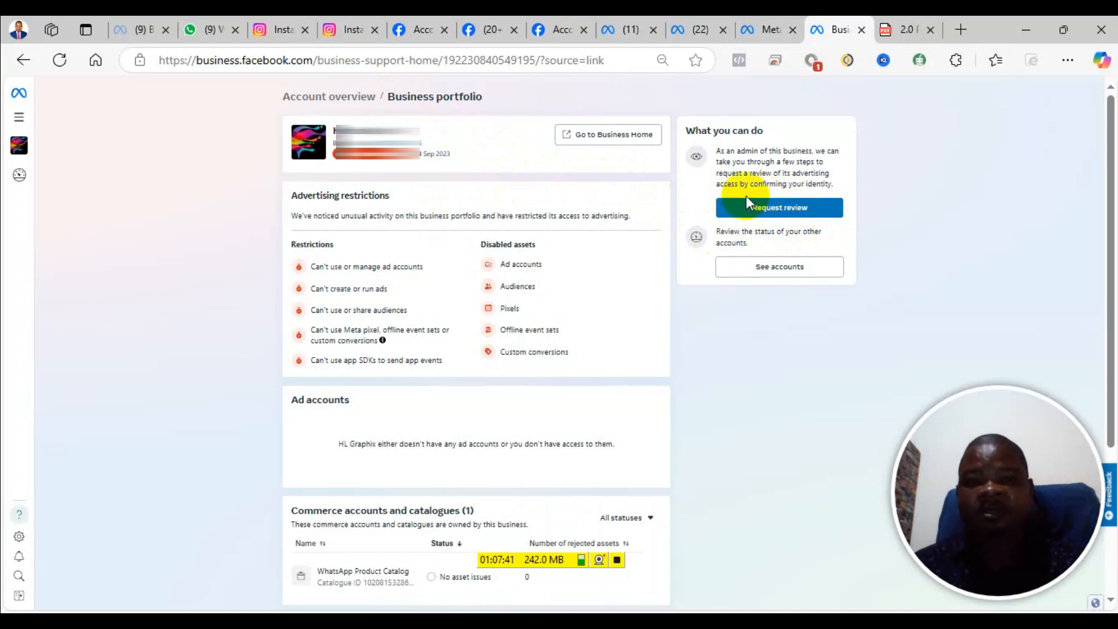
{"action": "mouse_move", "coordinate": [803, 211]}
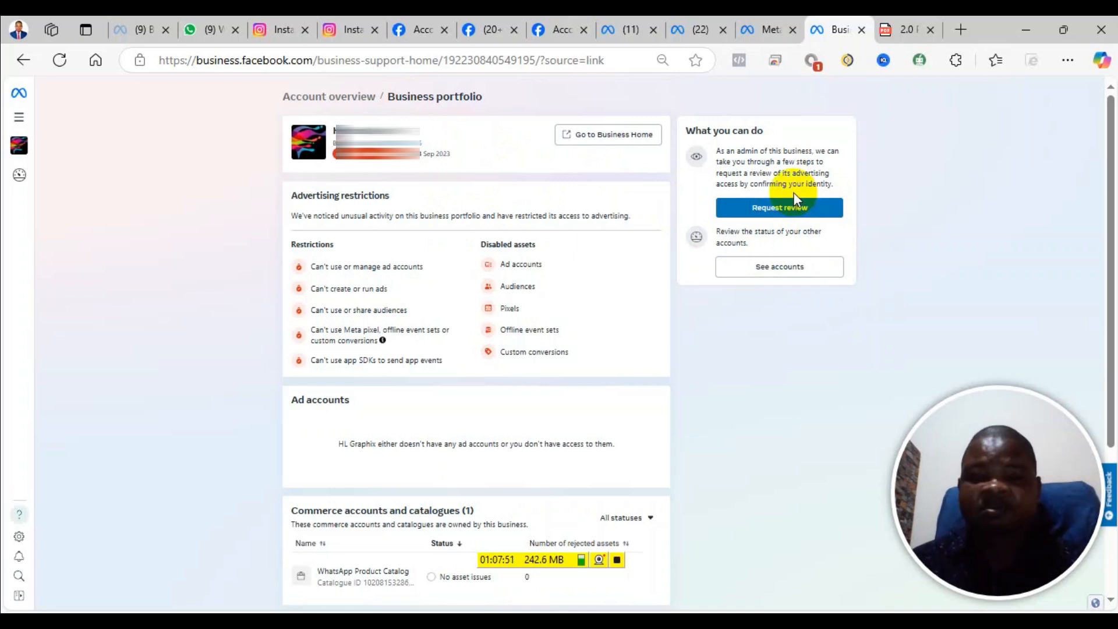
{"action": "mouse_move", "coordinate": [774, 197]}
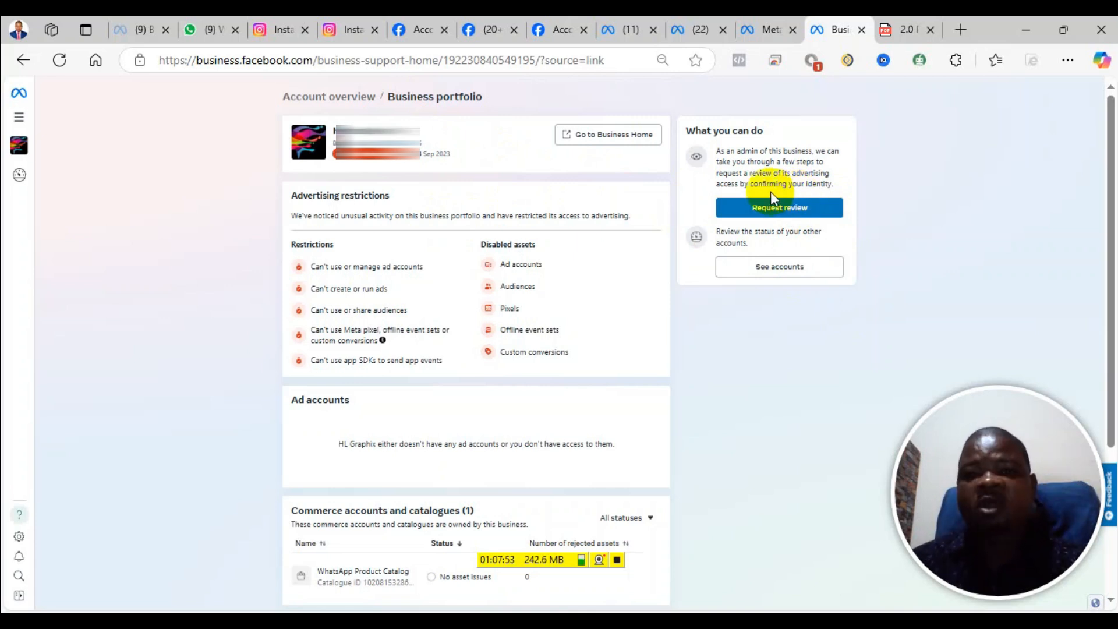
{"action": "mouse_move", "coordinate": [521, 205]}
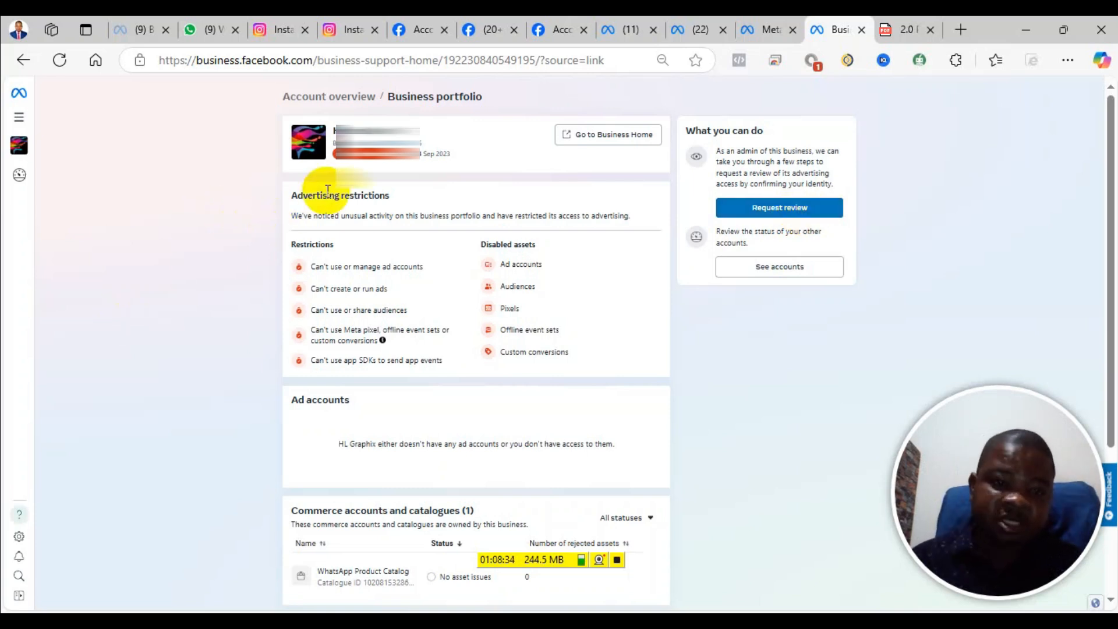
{"action": "mouse_move", "coordinate": [421, 232]}
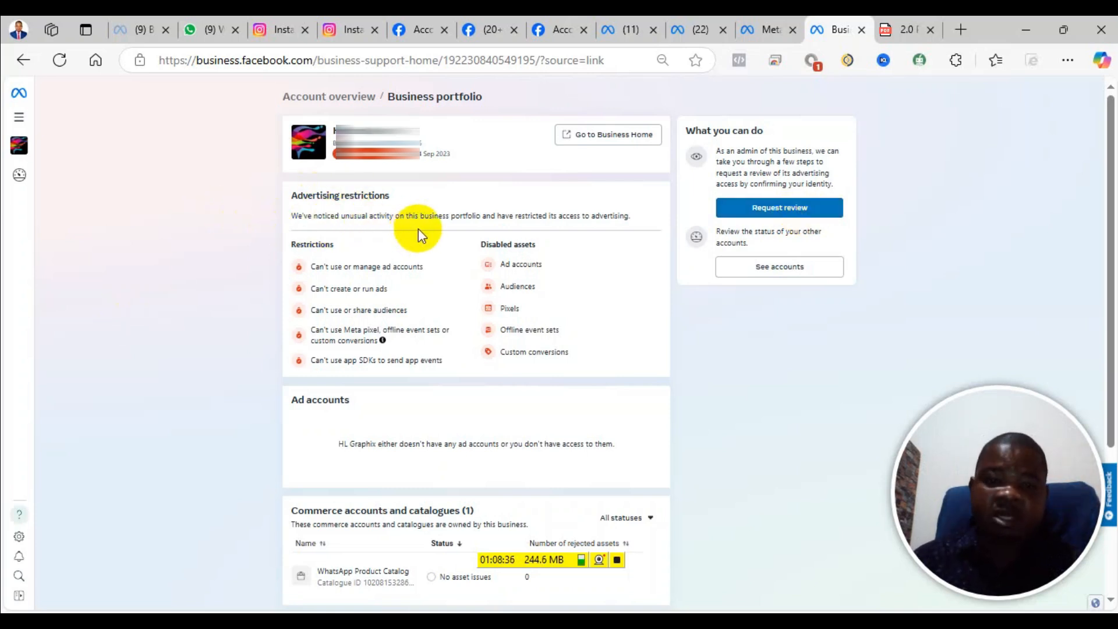
{"action": "mouse_move", "coordinate": [494, 207]}
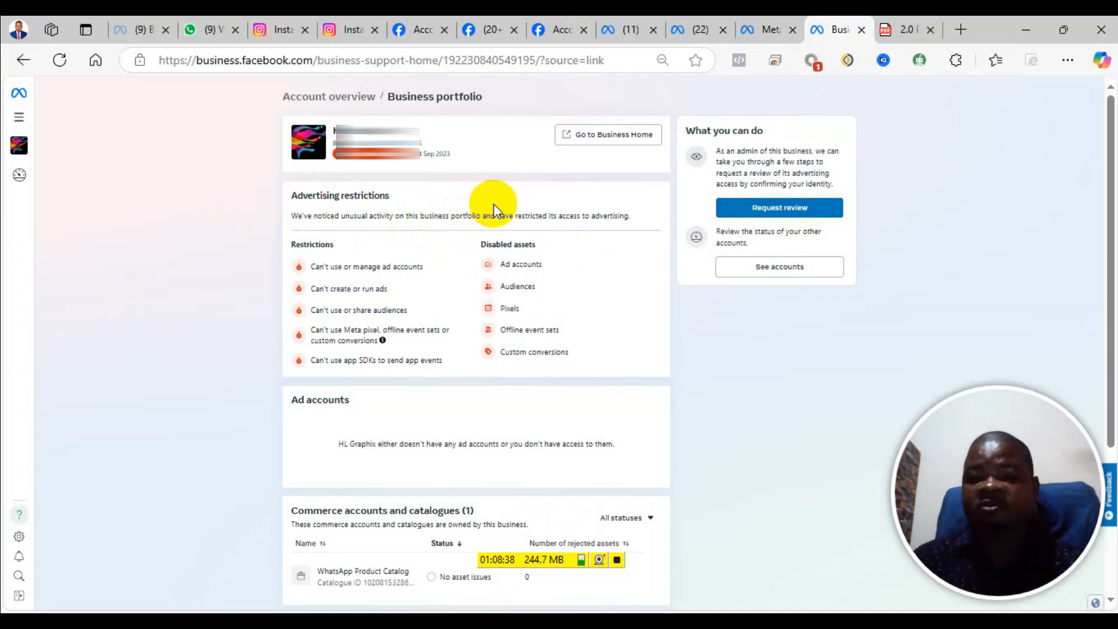
{"action": "mouse_move", "coordinate": [649, 229]}
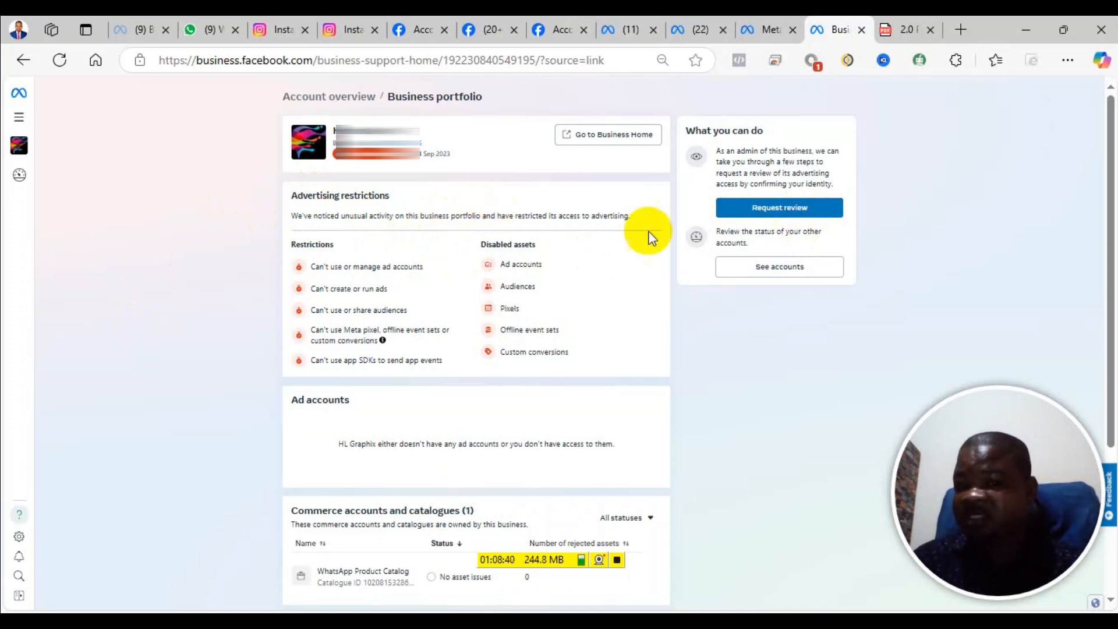
{"action": "mouse_move", "coordinate": [664, 215]}
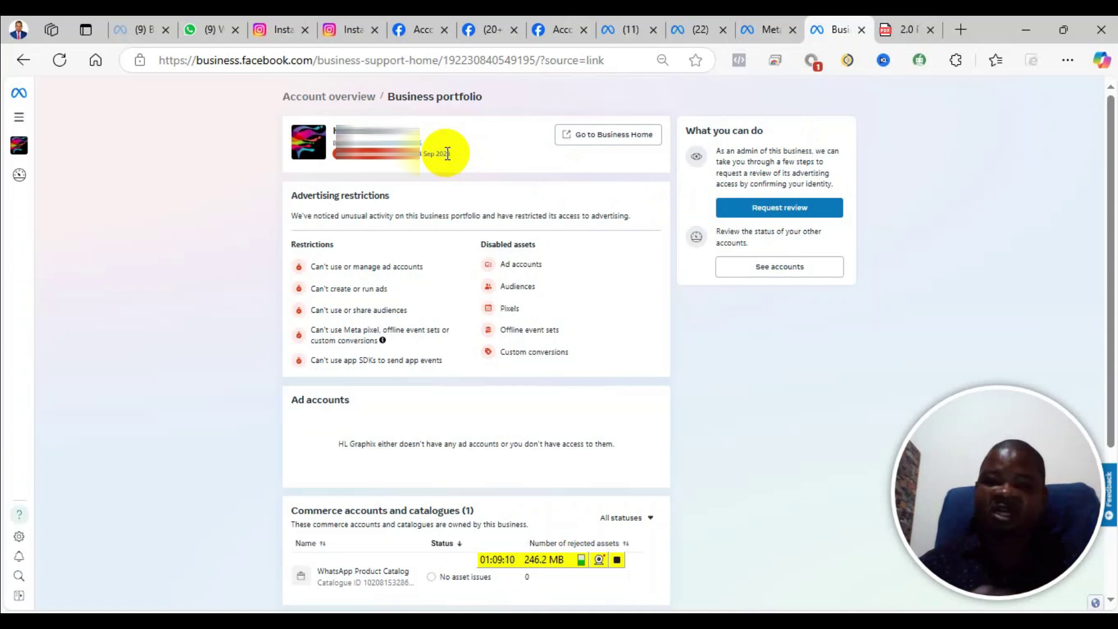
{"action": "mouse_move", "coordinate": [461, 155]}
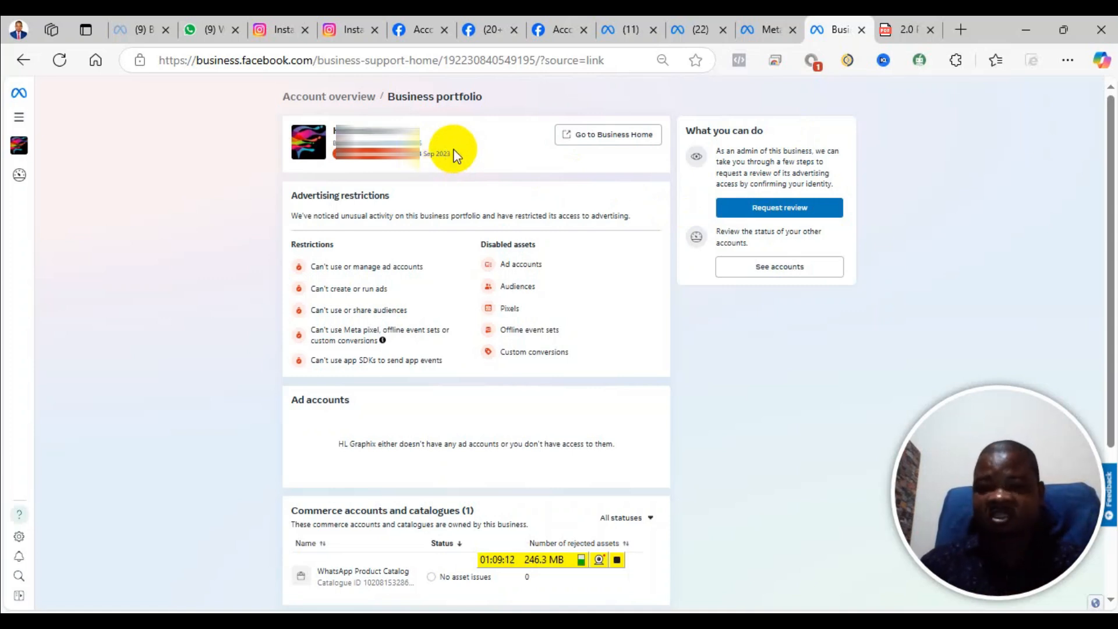